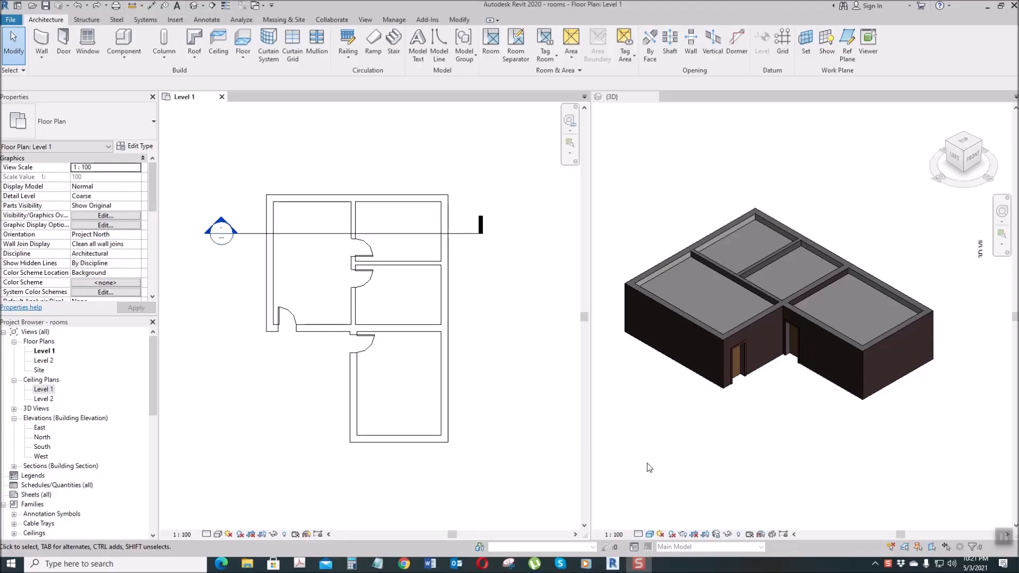
{"action": "mouse_move", "coordinate": [513, 373]}
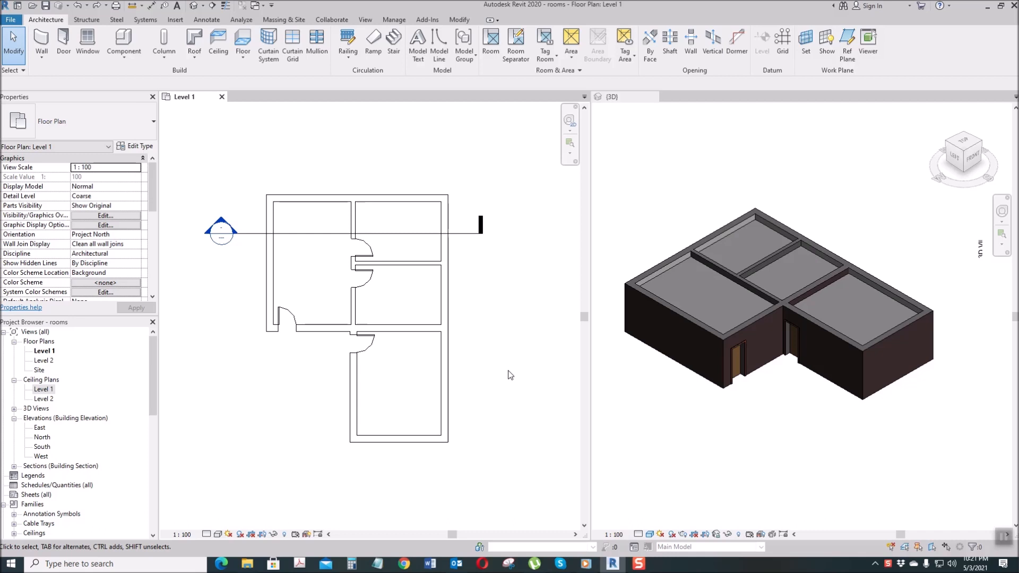
{"action": "mouse_move", "coordinate": [510, 375]}
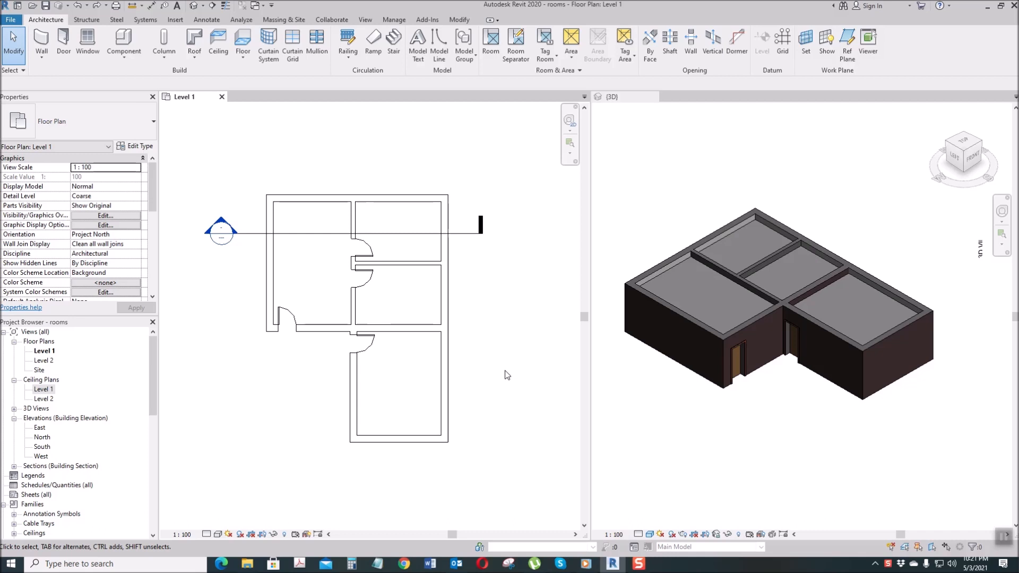
{"action": "mouse_move", "coordinate": [505, 375]}
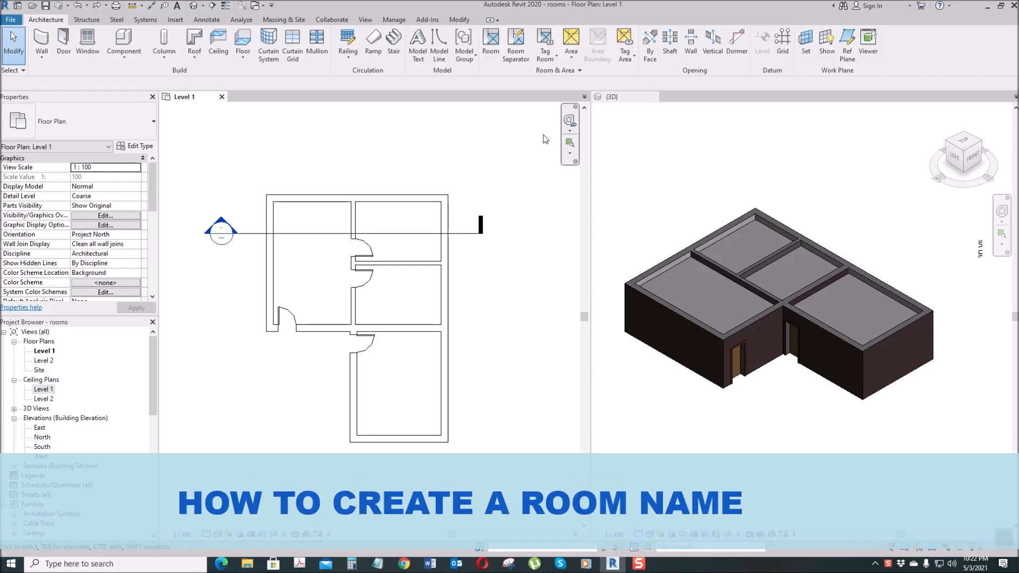
{"action": "mouse_move", "coordinate": [491, 43]}
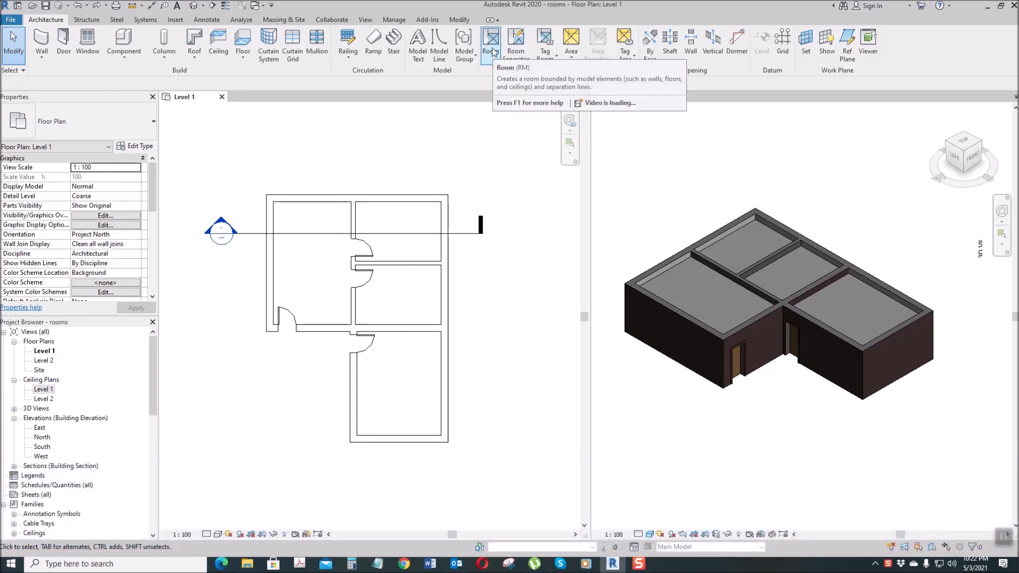
Place rooms in the two spaces and rename the Room 1 tag to office
{"action": "left_click", "coordinate": [491, 43]}
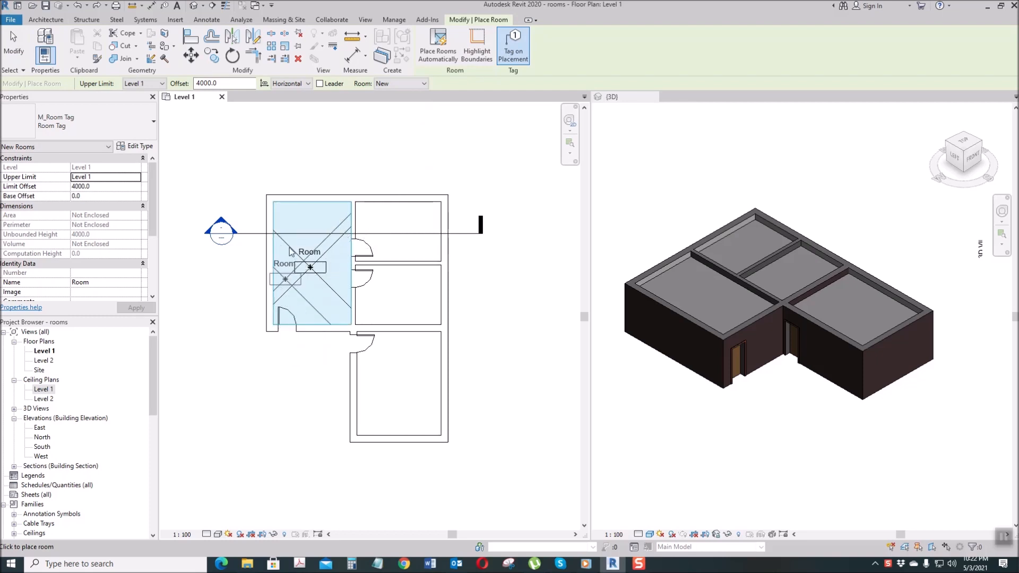
{"action": "left_click", "coordinate": [400, 386]}
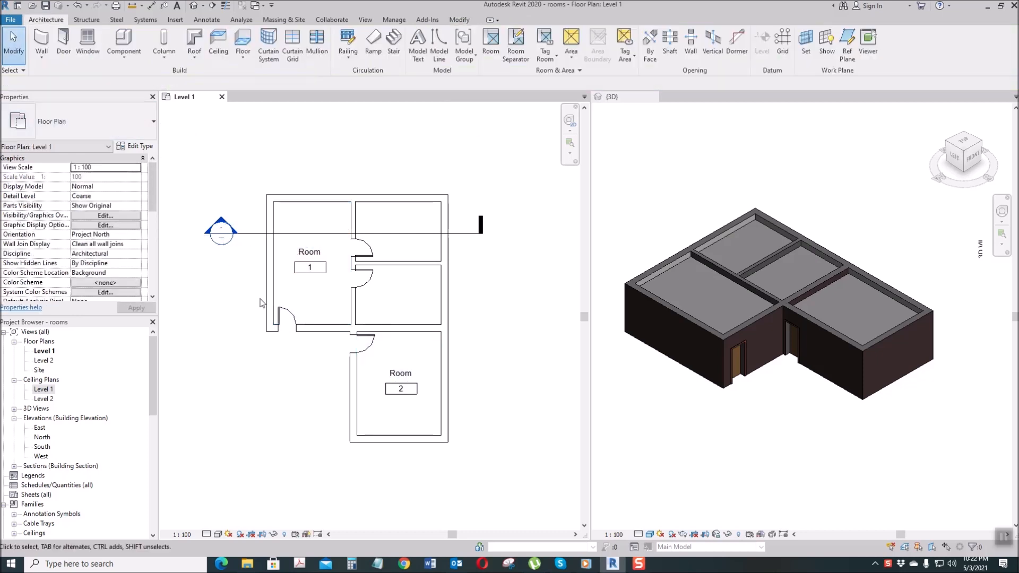
{"action": "double_click", "coordinate": [309, 251]}
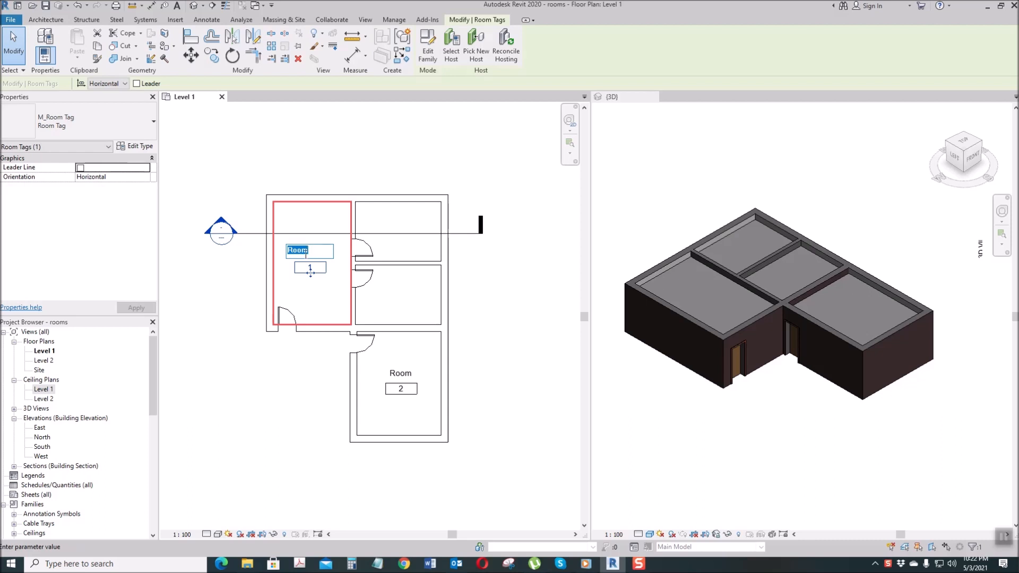
{"action": "type", "text": "office"}
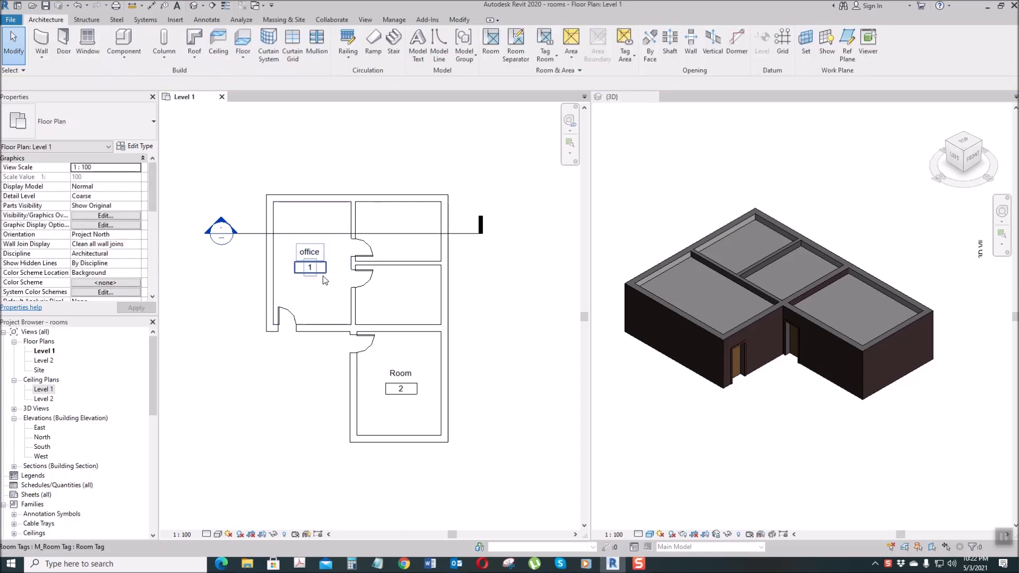
{"action": "mouse_move", "coordinate": [314, 279]}
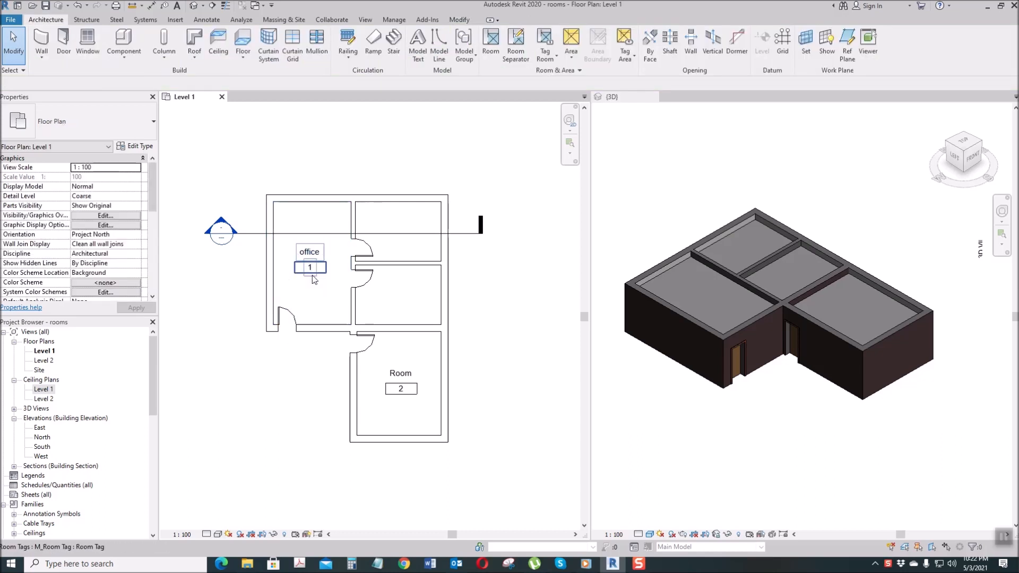
{"action": "left_click", "coordinate": [310, 268]}
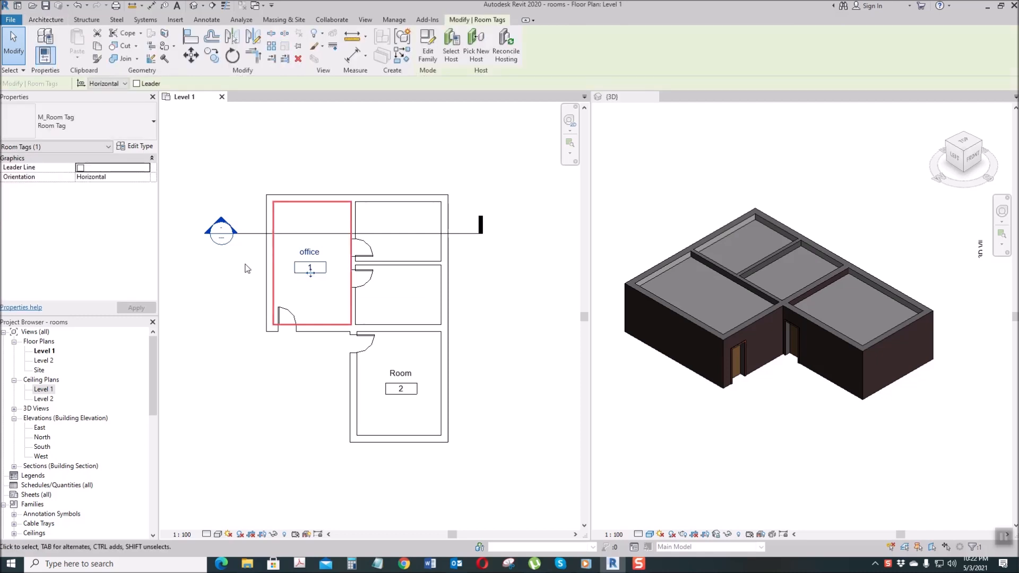
{"action": "left_click", "coordinate": [137, 146]}
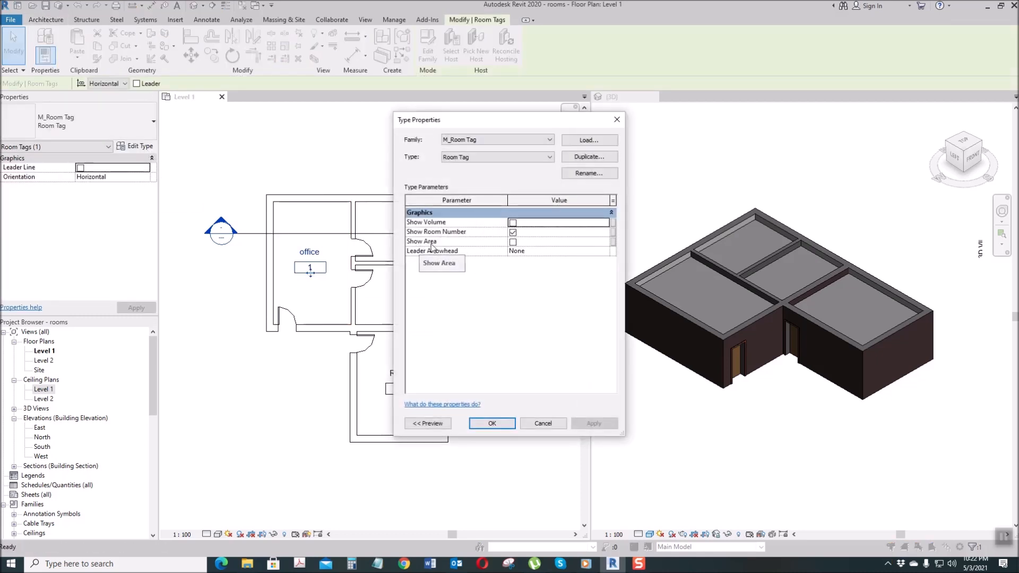
{"action": "left_click", "coordinate": [513, 241]}
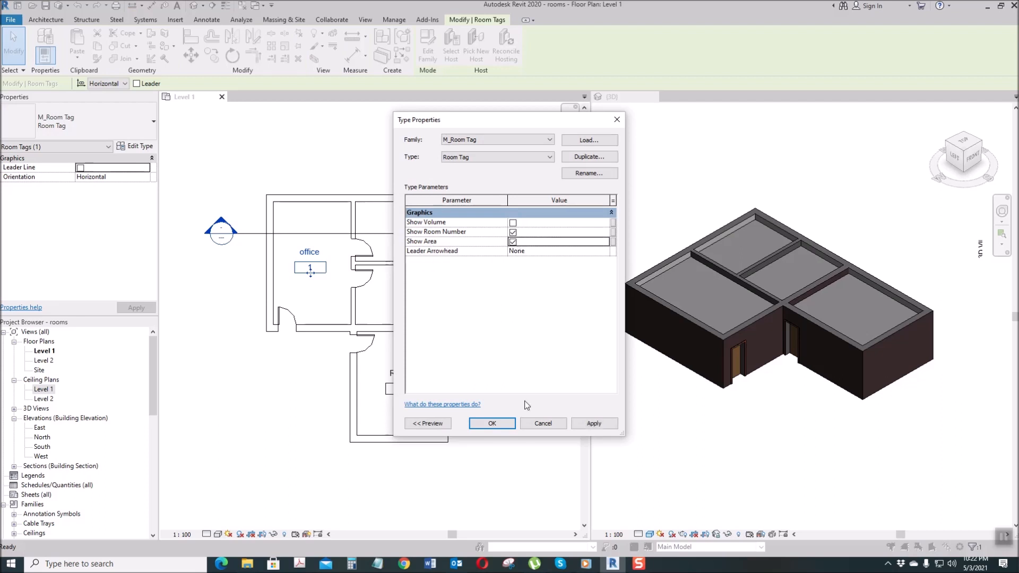
{"action": "left_click", "coordinate": [491, 423]}
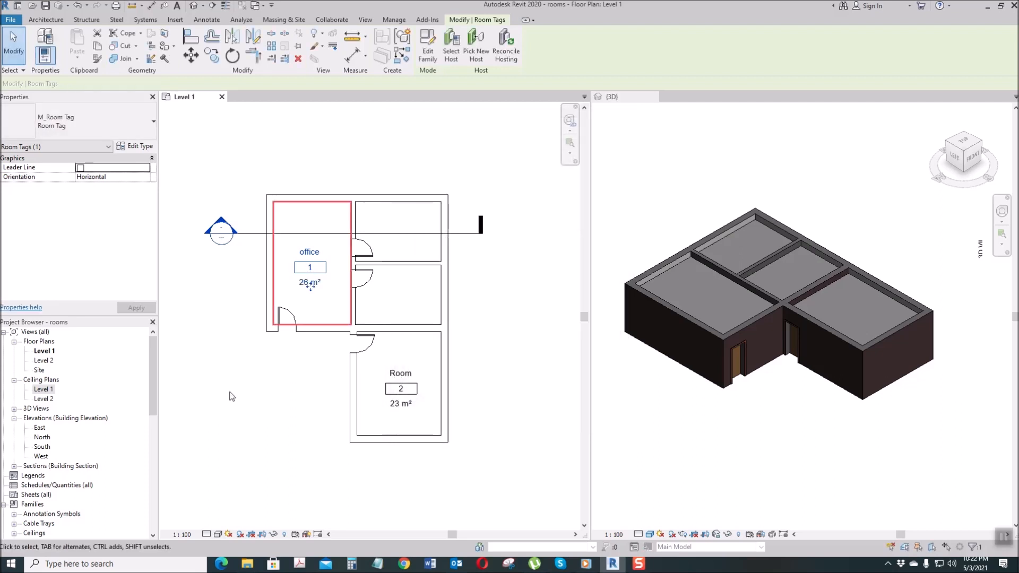
{"action": "left_click", "coordinate": [233, 396]}
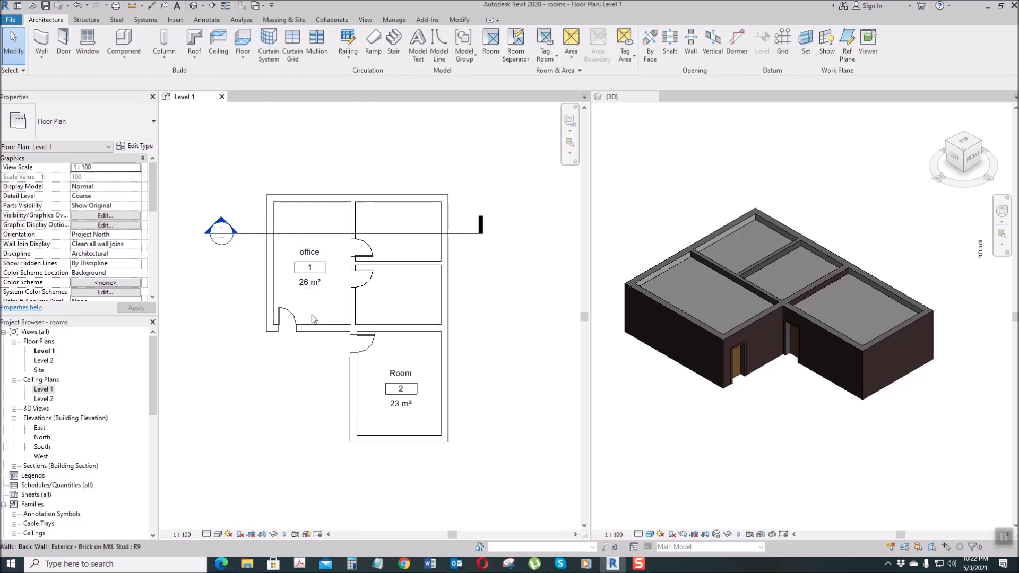
{"action": "mouse_move", "coordinate": [310, 267]}
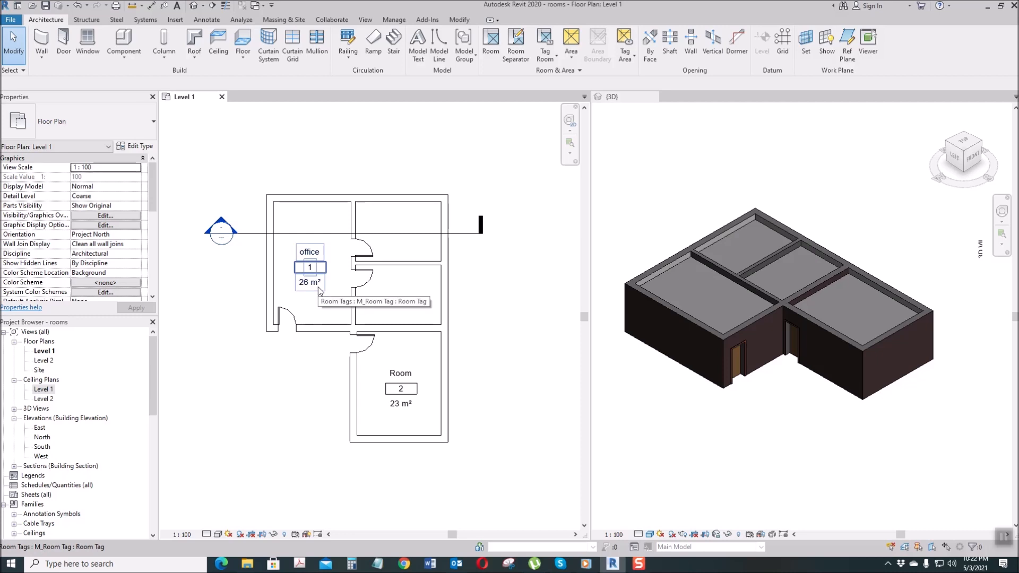
{"action": "left_click", "coordinate": [310, 282]}
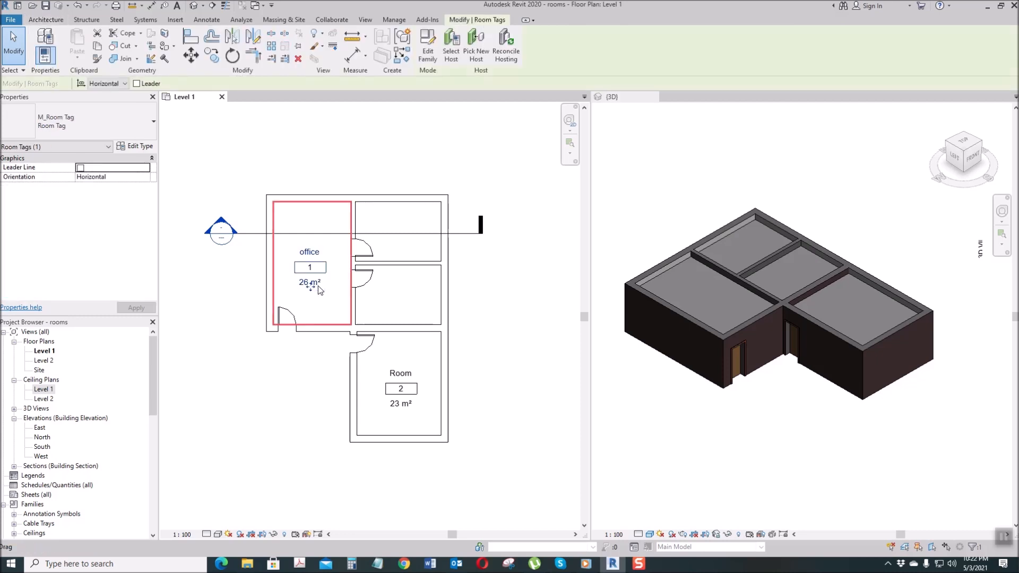
{"action": "left_click", "coordinate": [135, 145]}
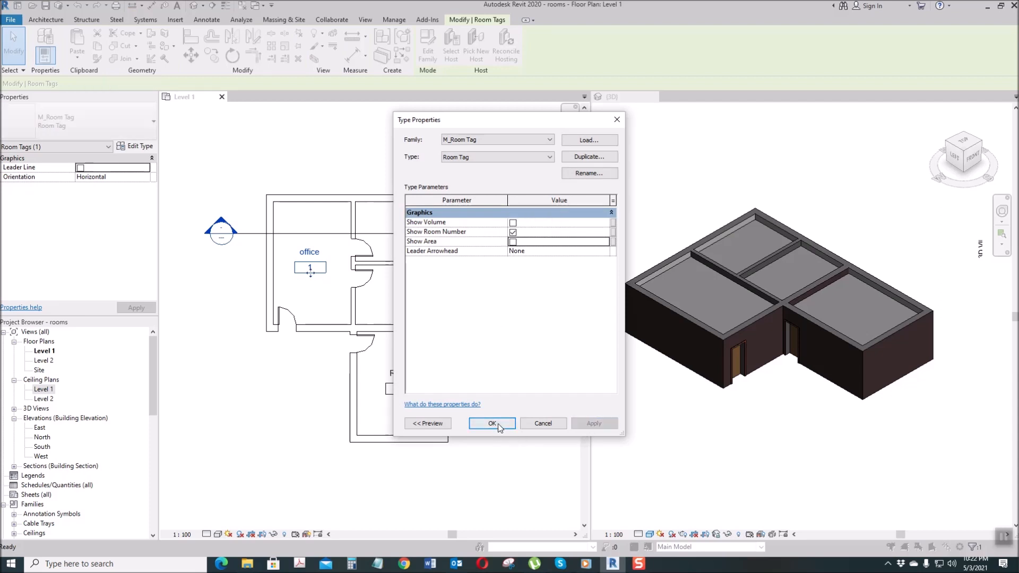
{"action": "left_click", "coordinate": [491, 423]}
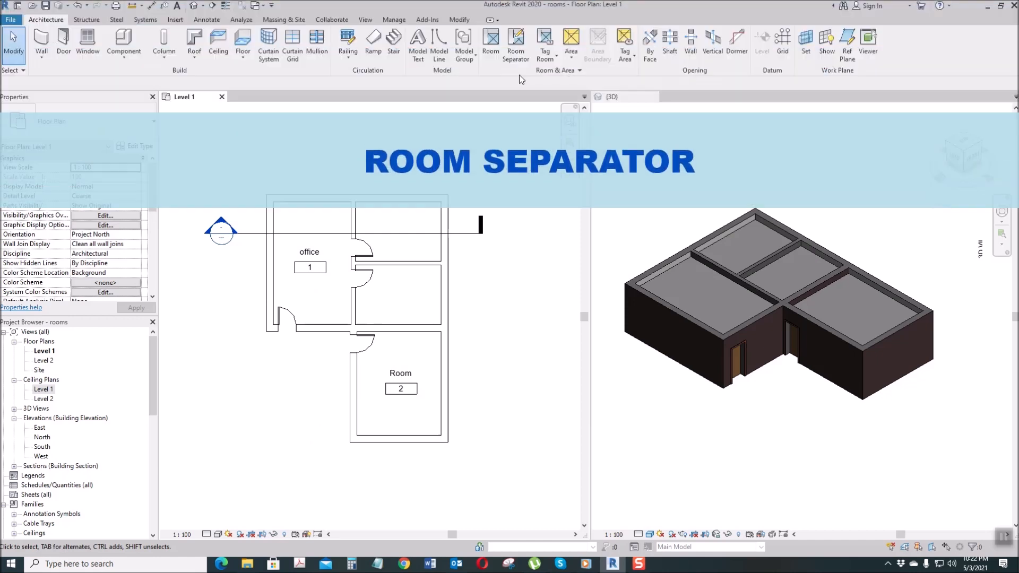
Delete Room 2 and draw a room separation line across the lower space
{"action": "left_click", "coordinate": [516, 40]}
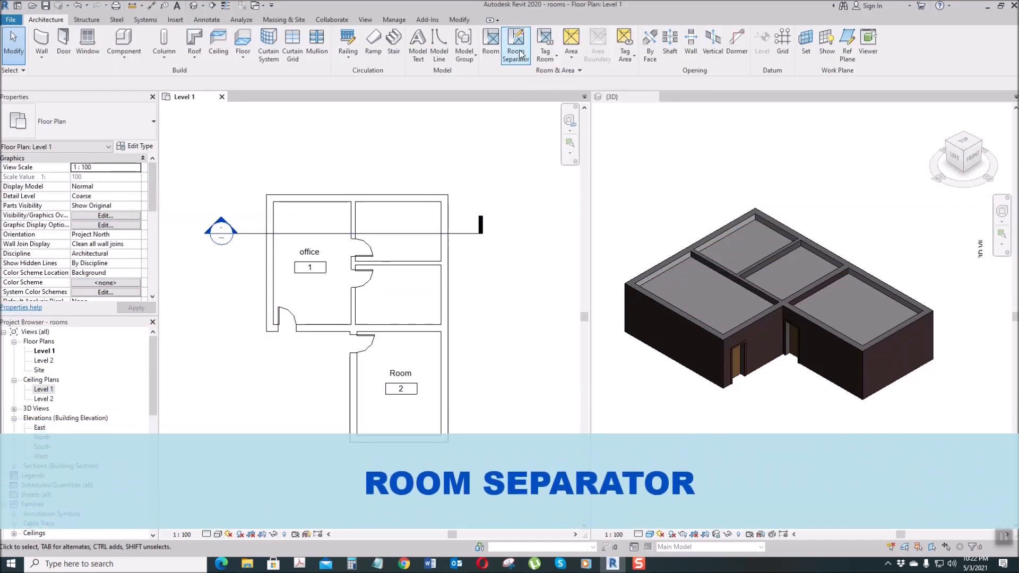
{"action": "left_click", "coordinate": [400, 389]}
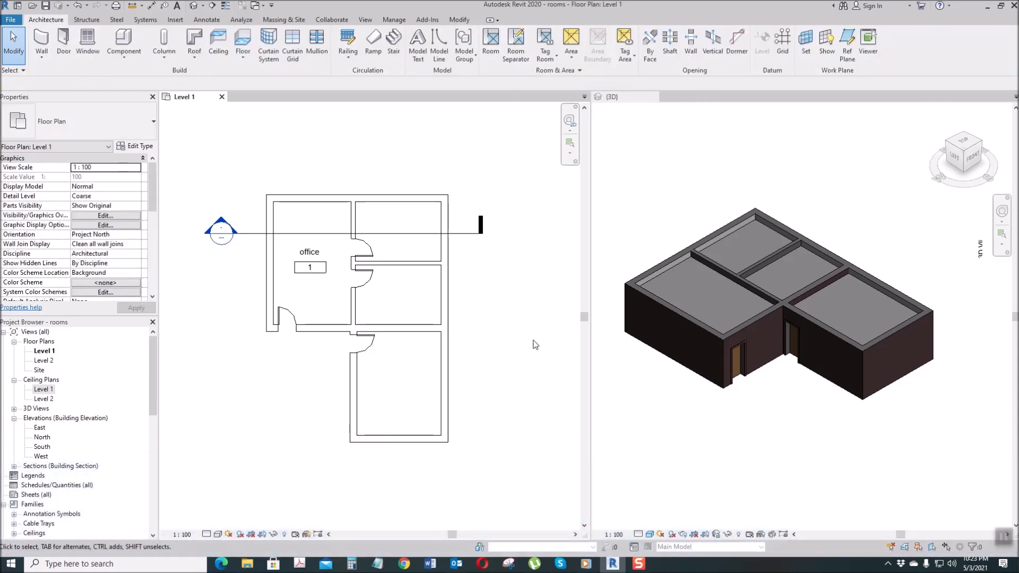
{"action": "mouse_move", "coordinate": [515, 42]}
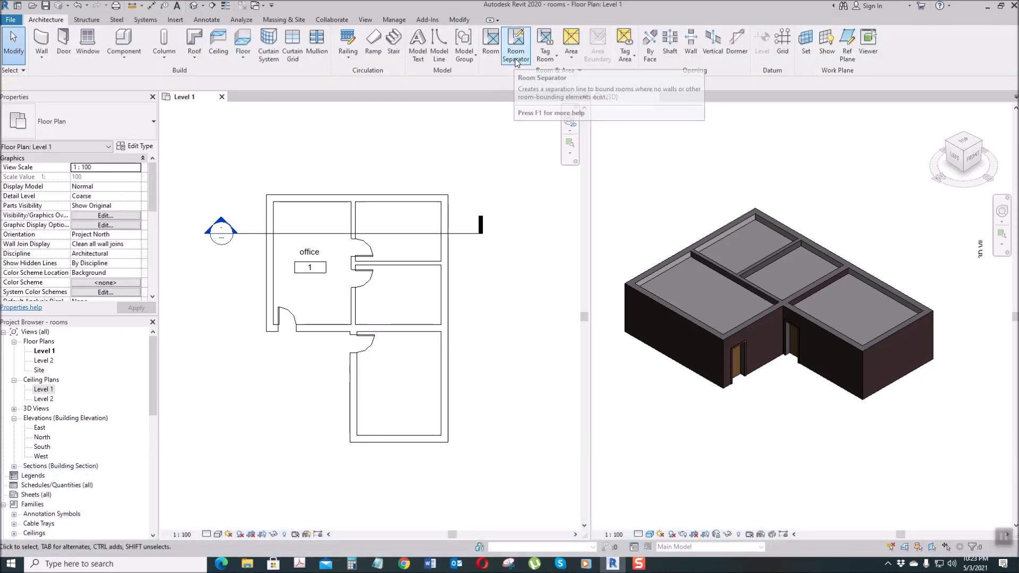
{"action": "left_click", "coordinate": [515, 44]}
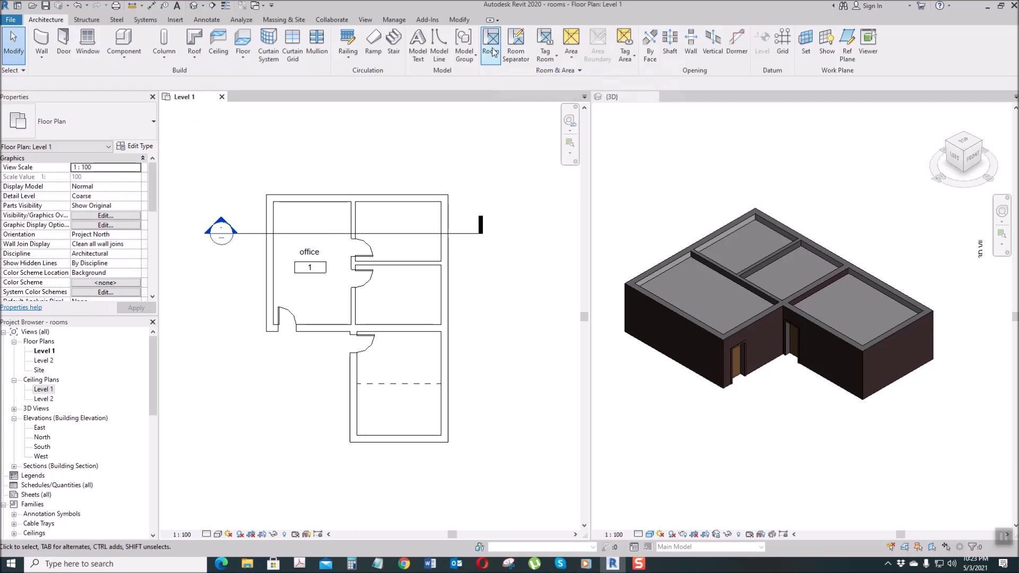
Place rooms 3 and 4 in each half of the split lower space, dismissing the warning
{"action": "left_click", "coordinate": [490, 42]}
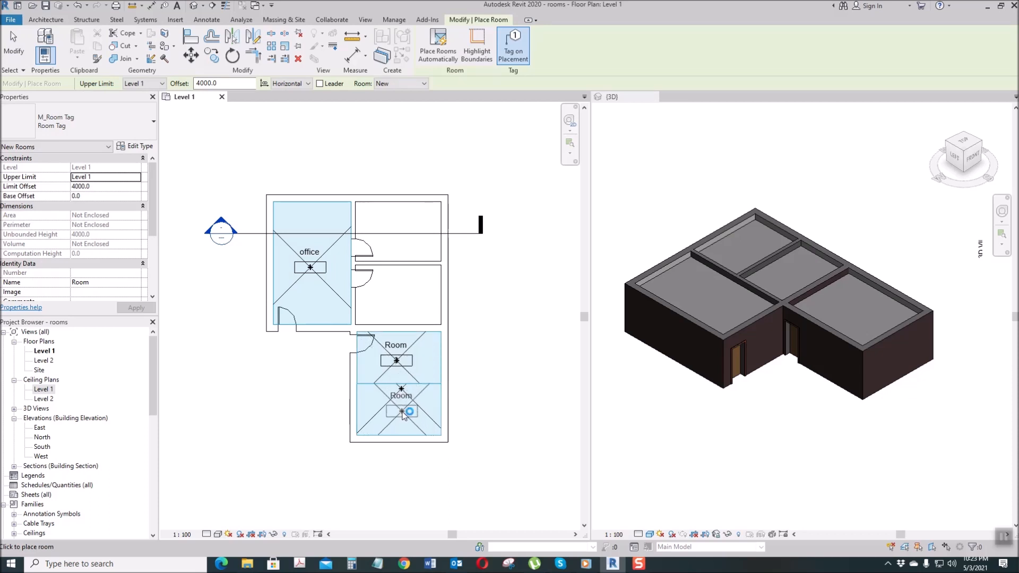
{"action": "left_click", "coordinate": [410, 411]}
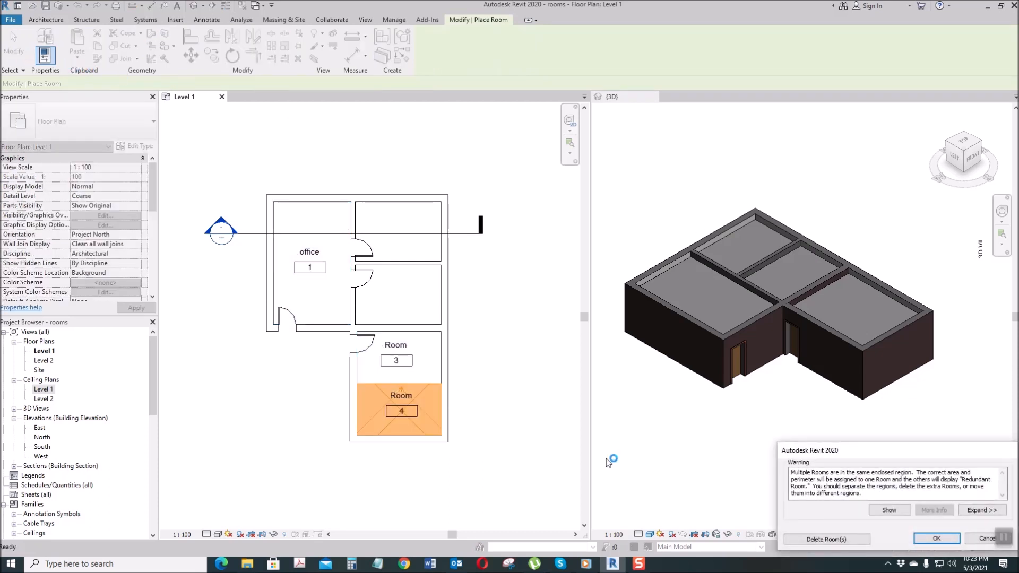
{"action": "left_click", "coordinate": [936, 538]}
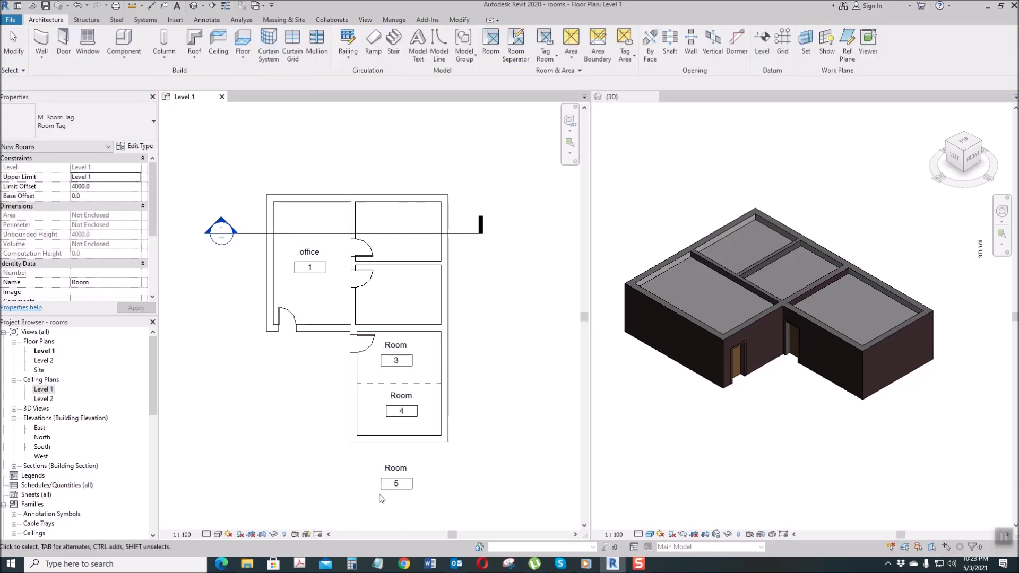
{"action": "key", "text": "Delete"}
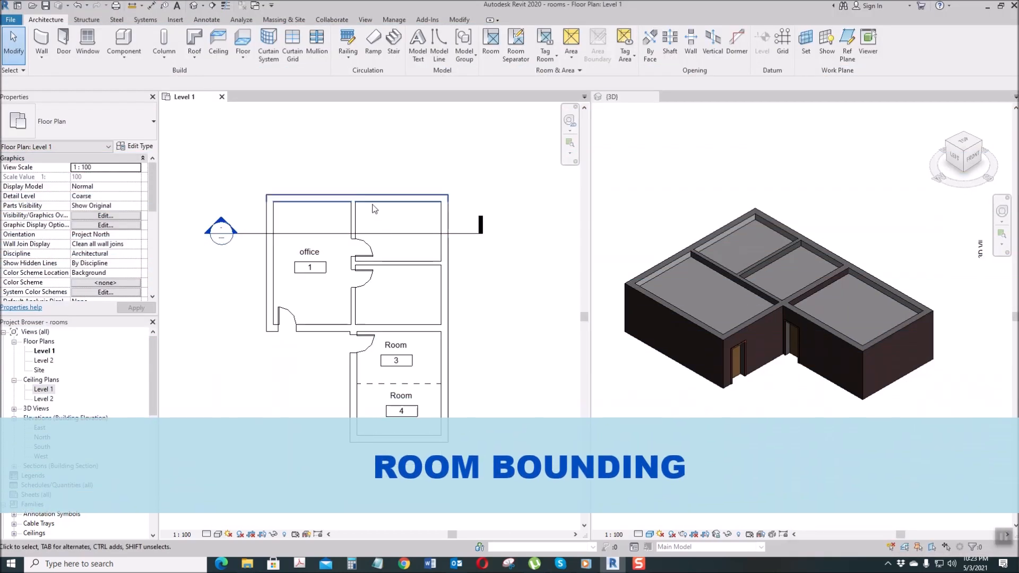
Select the short interior wall, untick Room Bounding and apply the change
{"action": "left_click", "coordinate": [363, 272]}
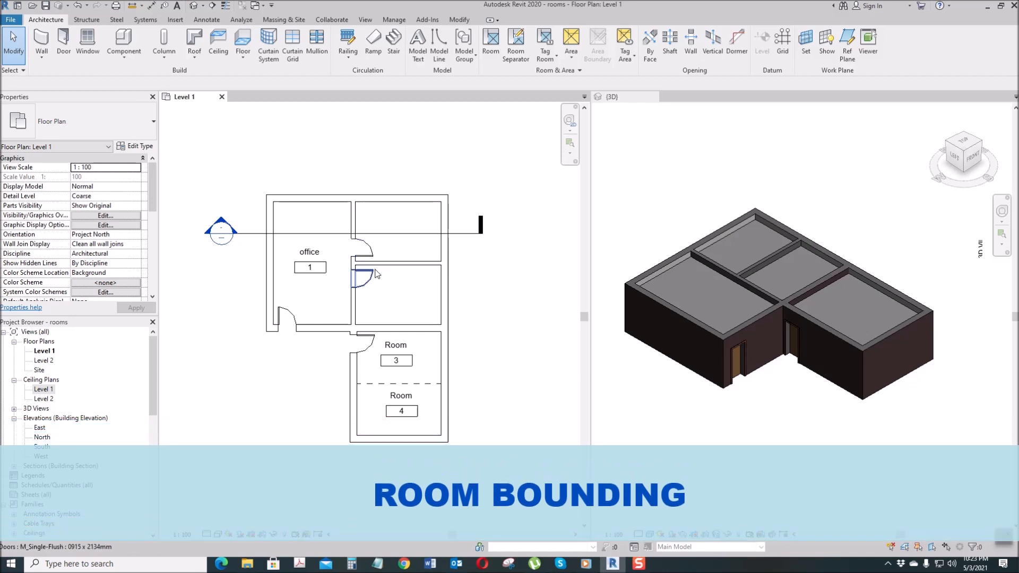
{"action": "left_click", "coordinate": [383, 329]}
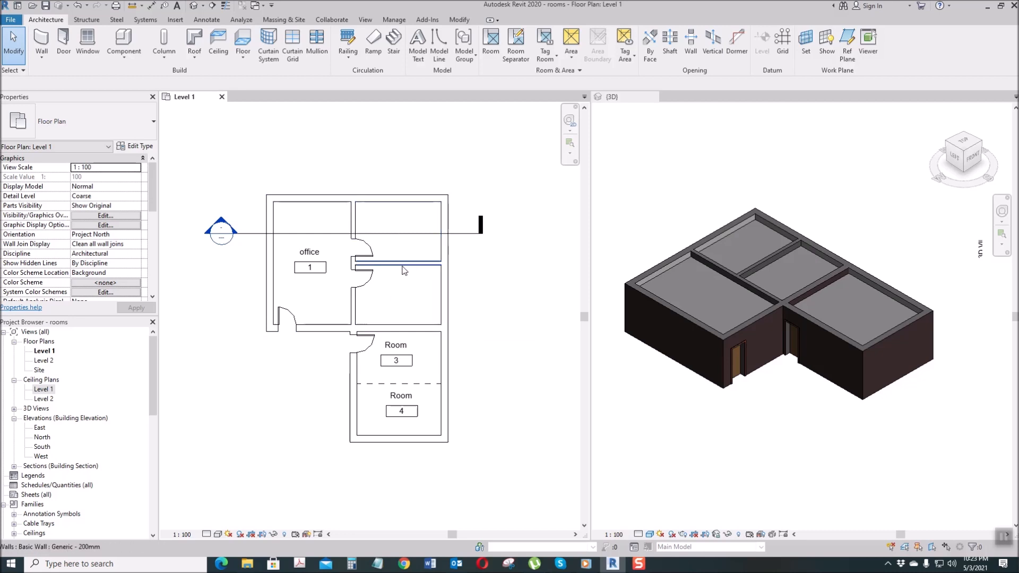
{"action": "mouse_move", "coordinate": [386, 271]}
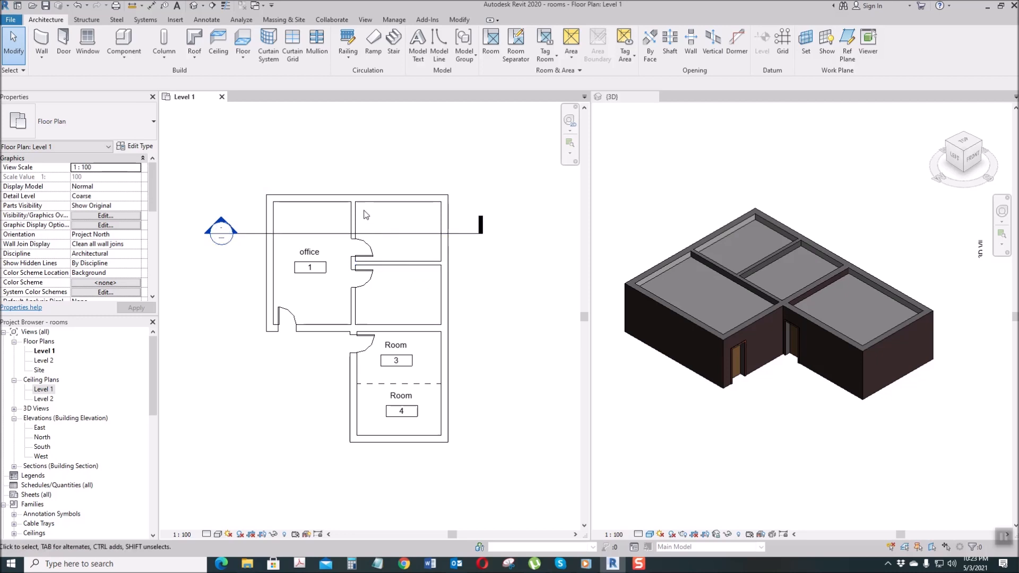
{"action": "mouse_move", "coordinate": [430, 224]}
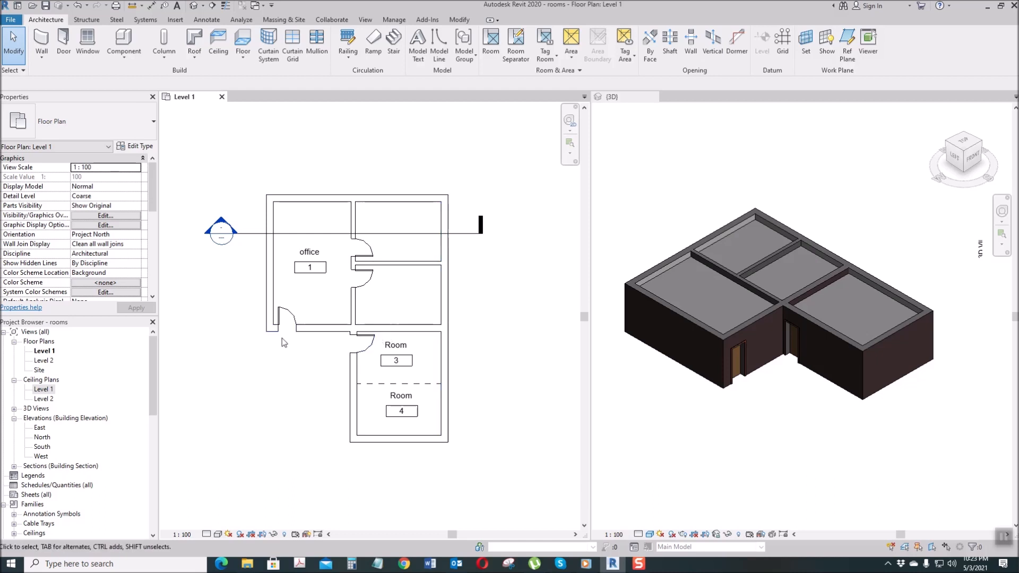
{"action": "left_click", "coordinate": [396, 264]}
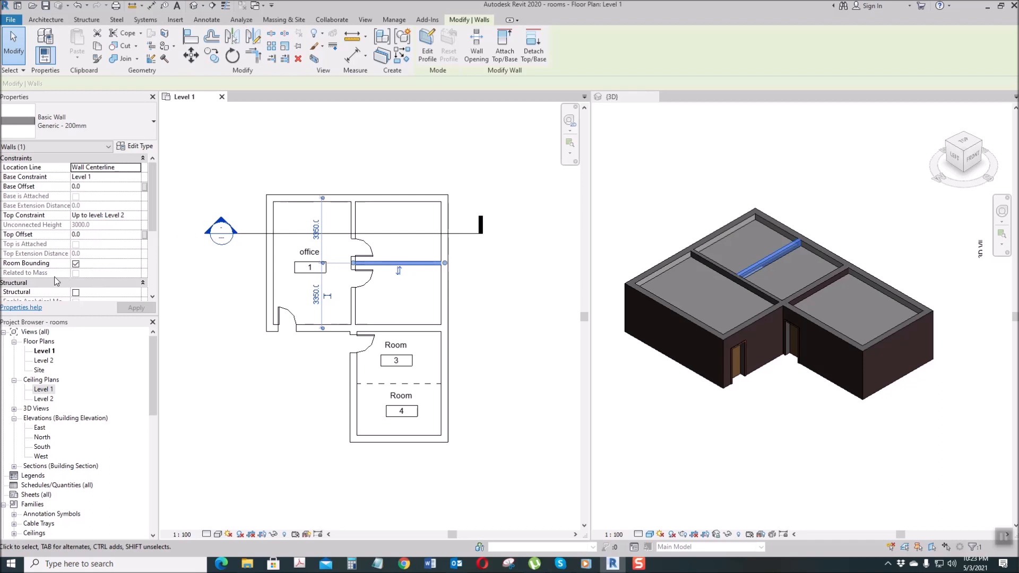
{"action": "left_click", "coordinate": [75, 263]}
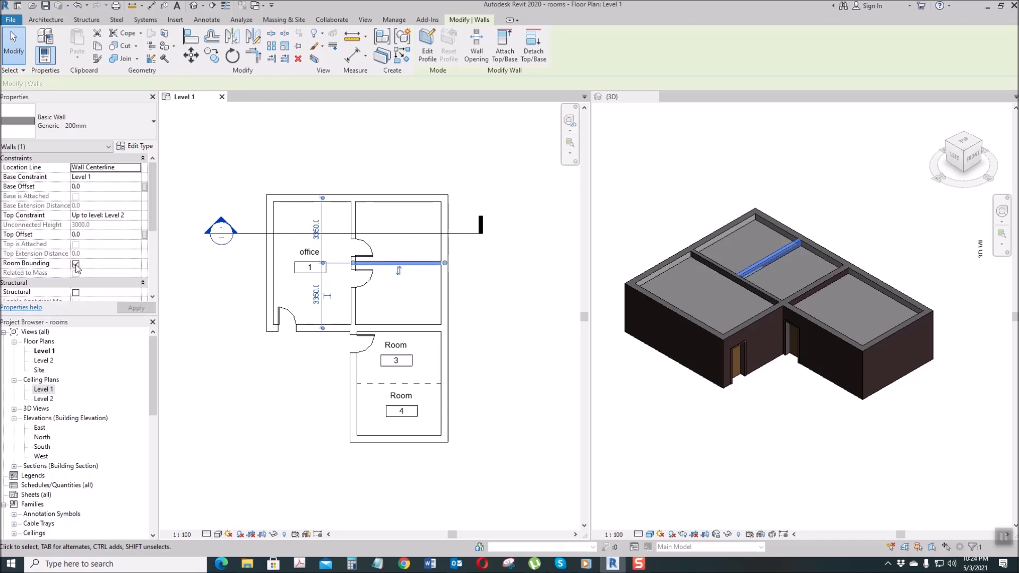
{"action": "left_click", "coordinate": [76, 263]}
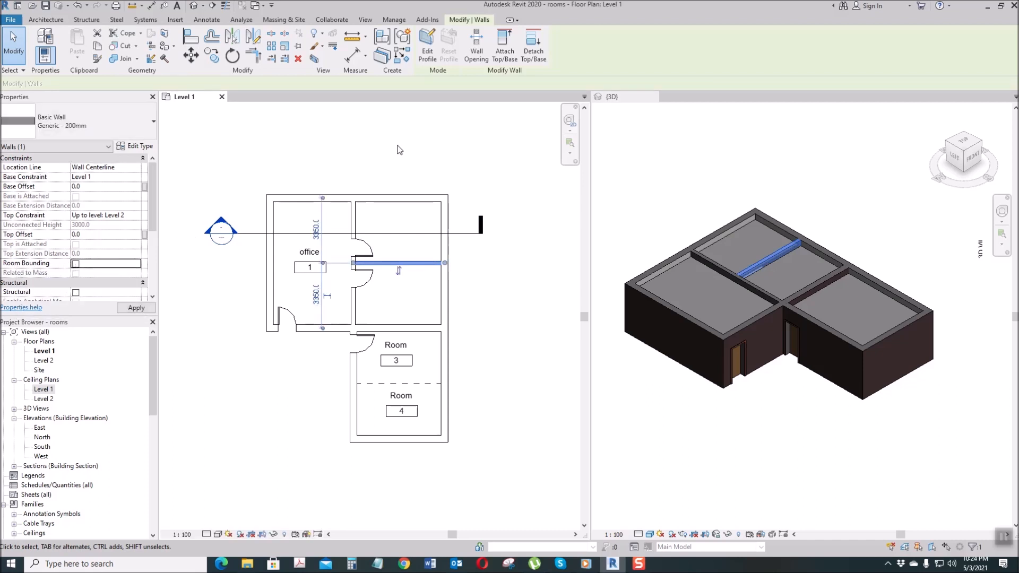
{"action": "left_click", "coordinate": [44, 19]}
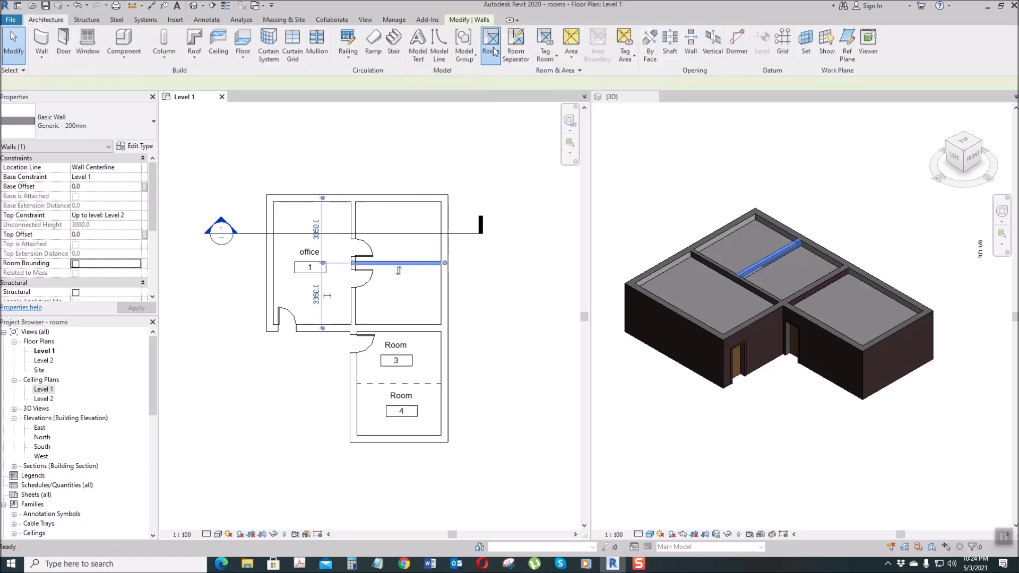
Place a room in the merged right-hand space and tick Show Area in the tag type
{"action": "left_click", "coordinate": [490, 46]}
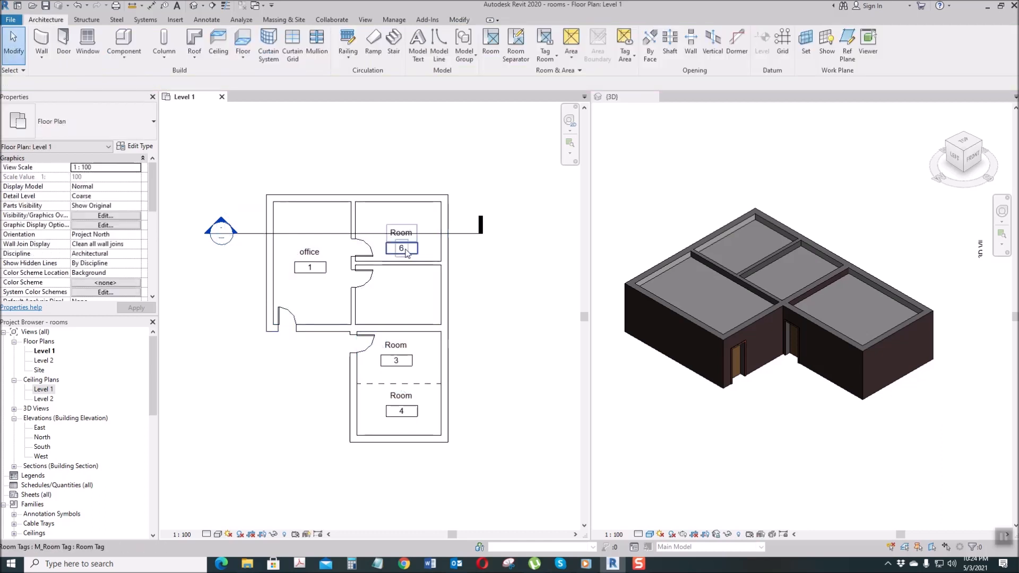
{"action": "left_click", "coordinate": [138, 145]}
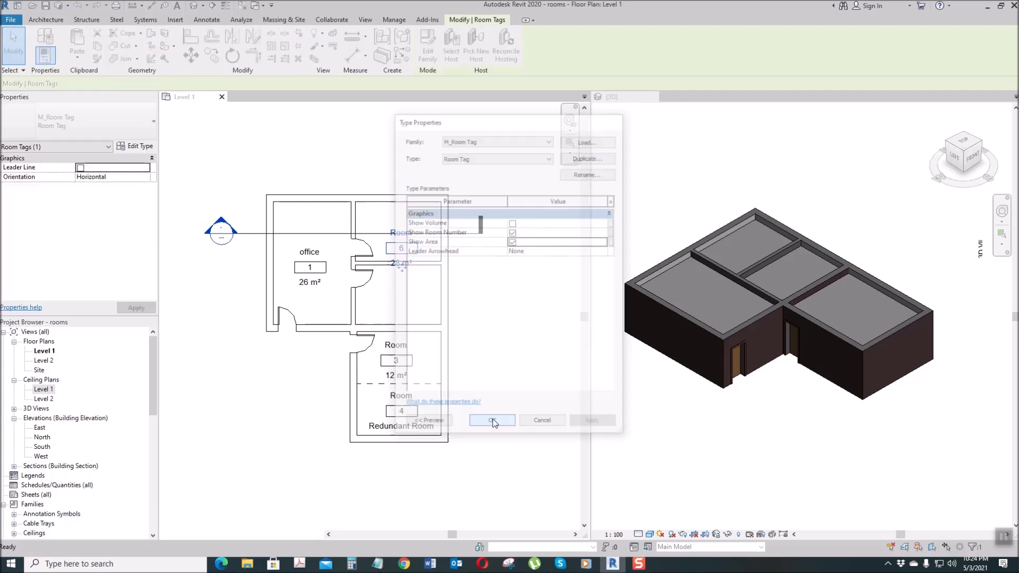
{"action": "left_click", "coordinate": [492, 420]}
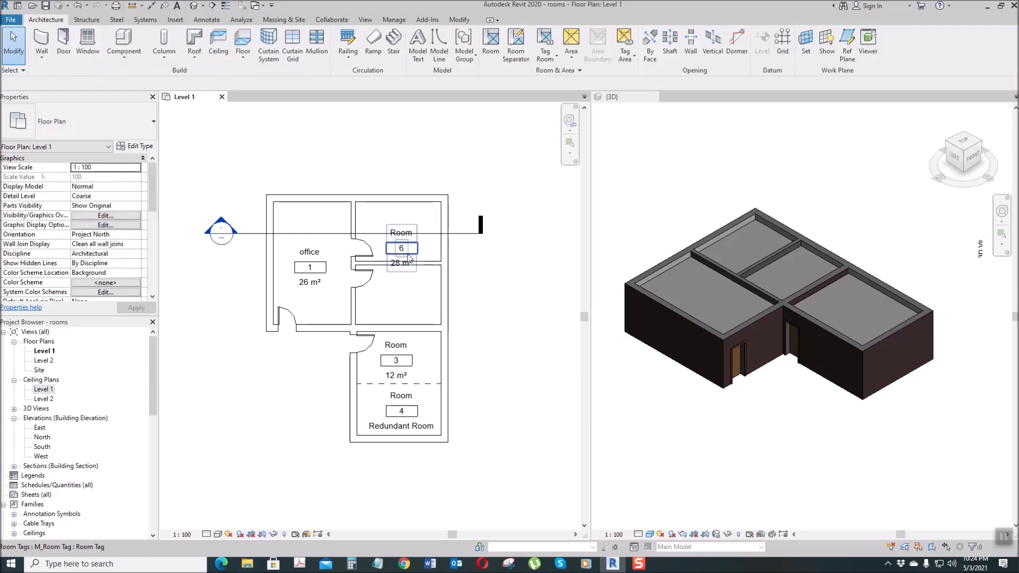
{"action": "left_click", "coordinate": [401, 247]}
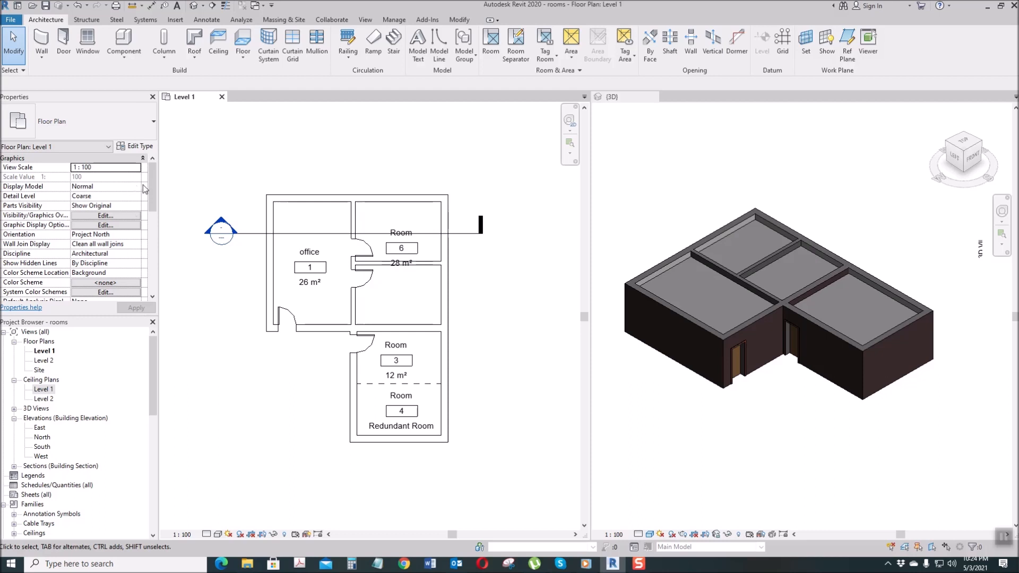
{"action": "scroll", "scroll_direction": "down", "scroll_amount": 3}
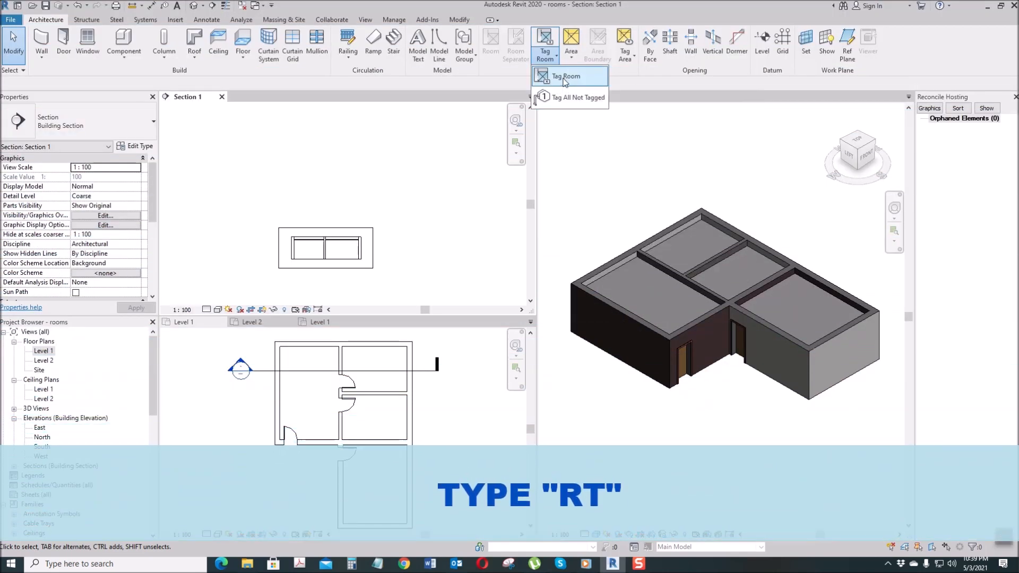
Tag each room with Tag Room and tick Show Area so tags read 26, 14, 14 and 23 m²
{"action": "left_click", "coordinate": [566, 76]}
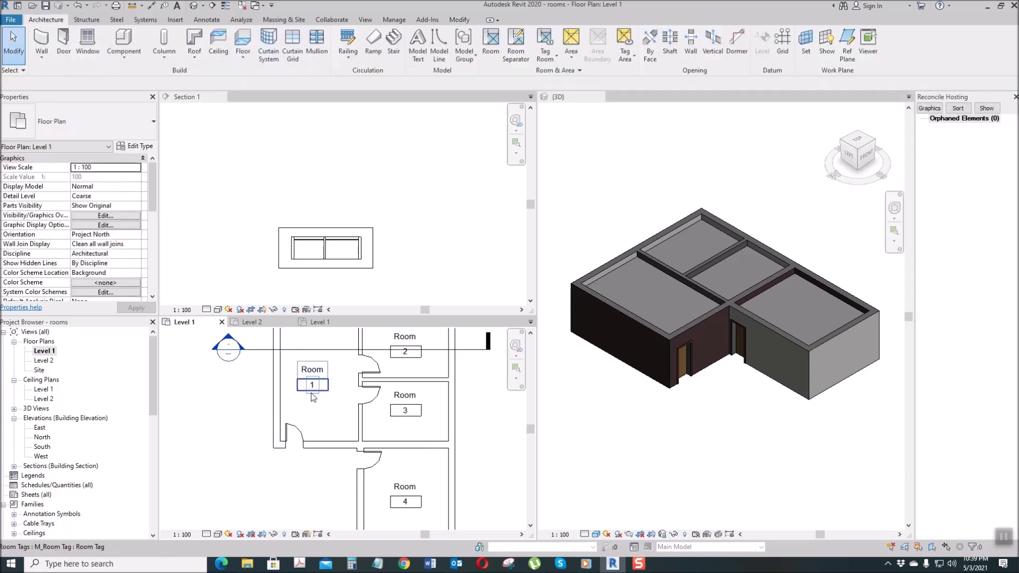
{"action": "left_click", "coordinate": [312, 385]}
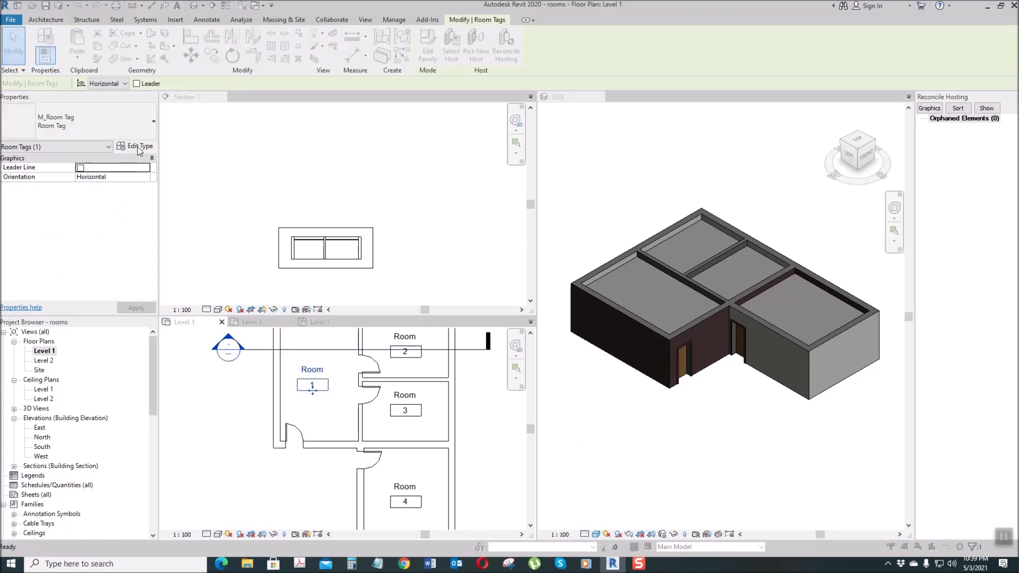
{"action": "left_click", "coordinate": [139, 145]}
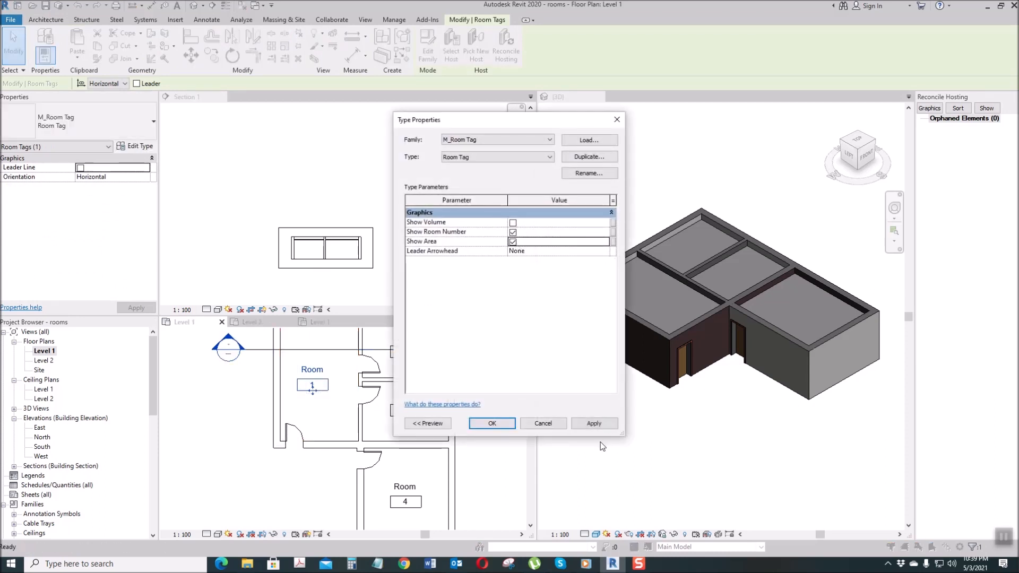
{"action": "left_click", "coordinate": [491, 424]}
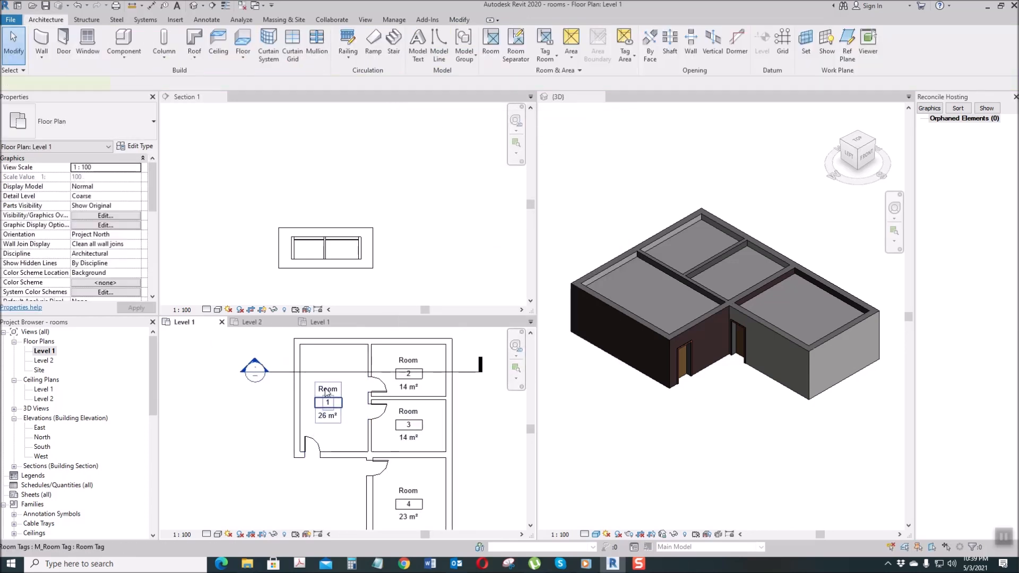
Rename the room tags to OPEN WORK AREA, OFFICE 1 and OFFICE 2
{"action": "type", "text": "OP"}
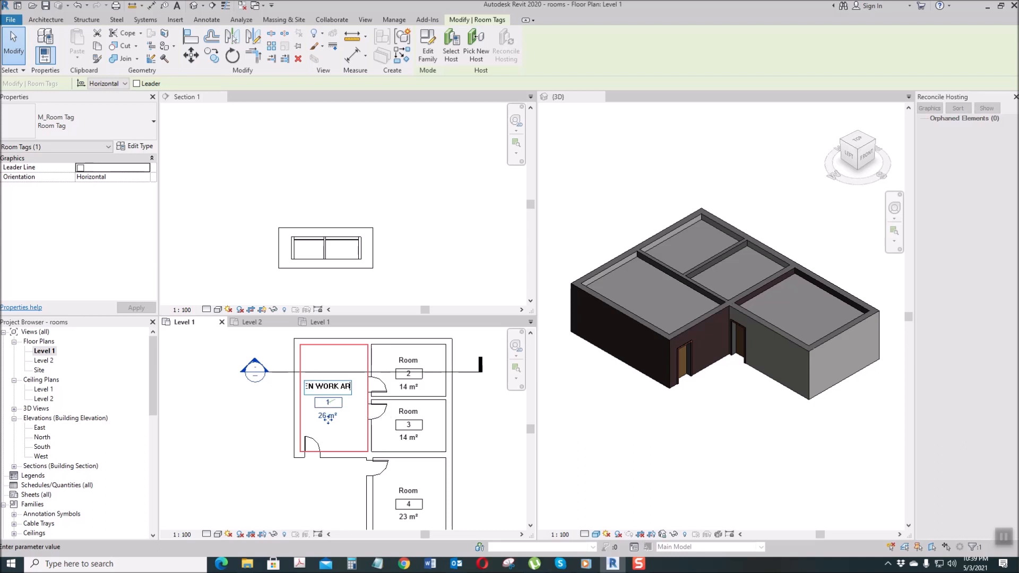
{"action": "left_click", "coordinate": [216, 428]}
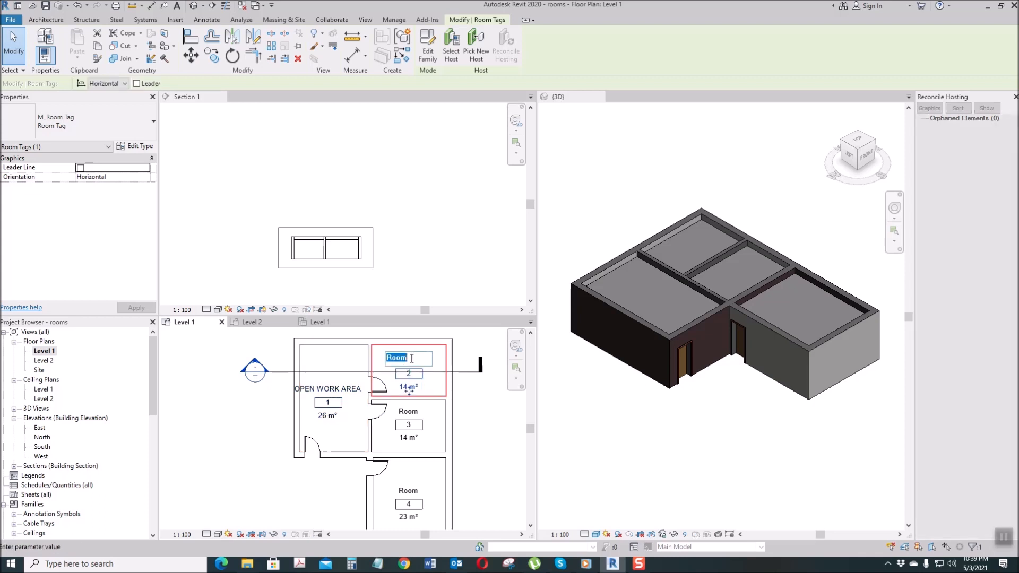
{"action": "type", "text": "OFFICE 1"}
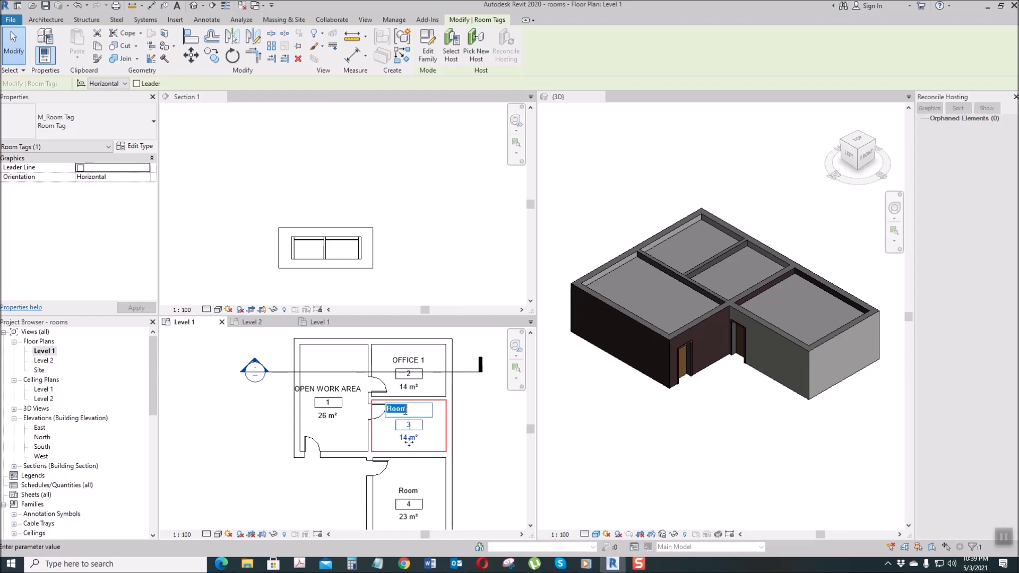
{"action": "type", "text": "OFFICE 2"}
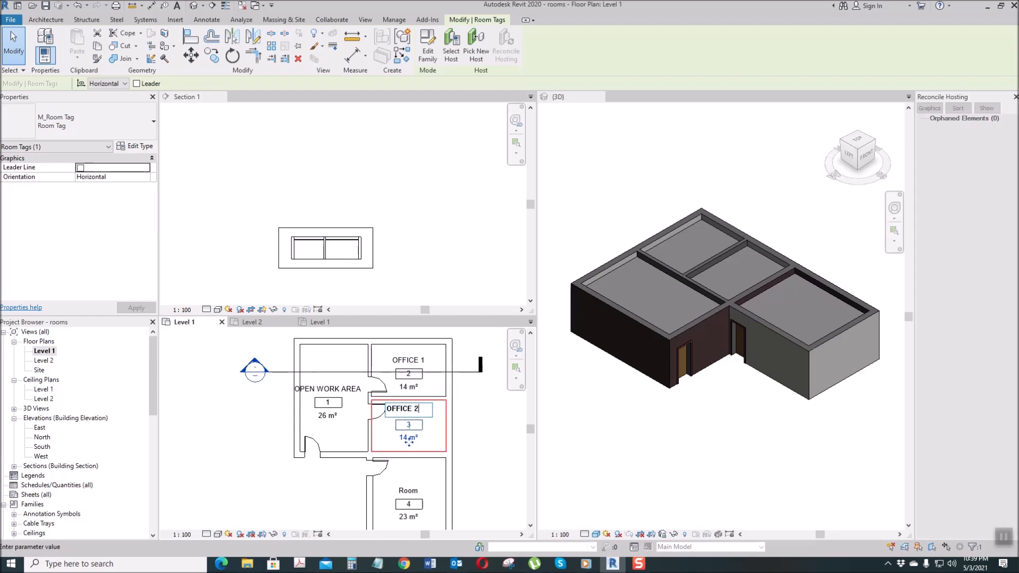
{"action": "left_click", "coordinate": [319, 241]}
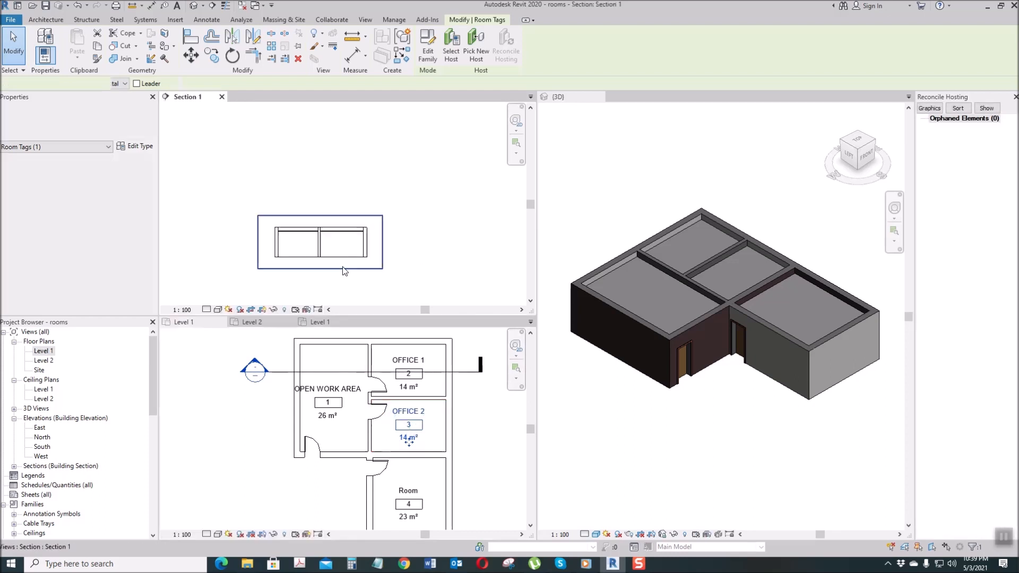
{"action": "left_click", "coordinate": [319, 242]}
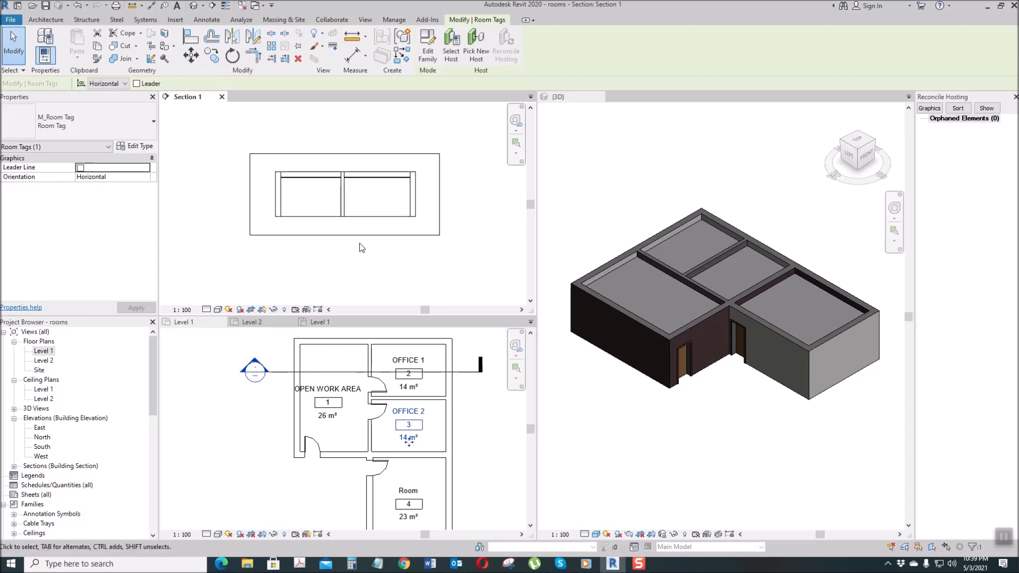
{"action": "left_click", "coordinate": [324, 215]}
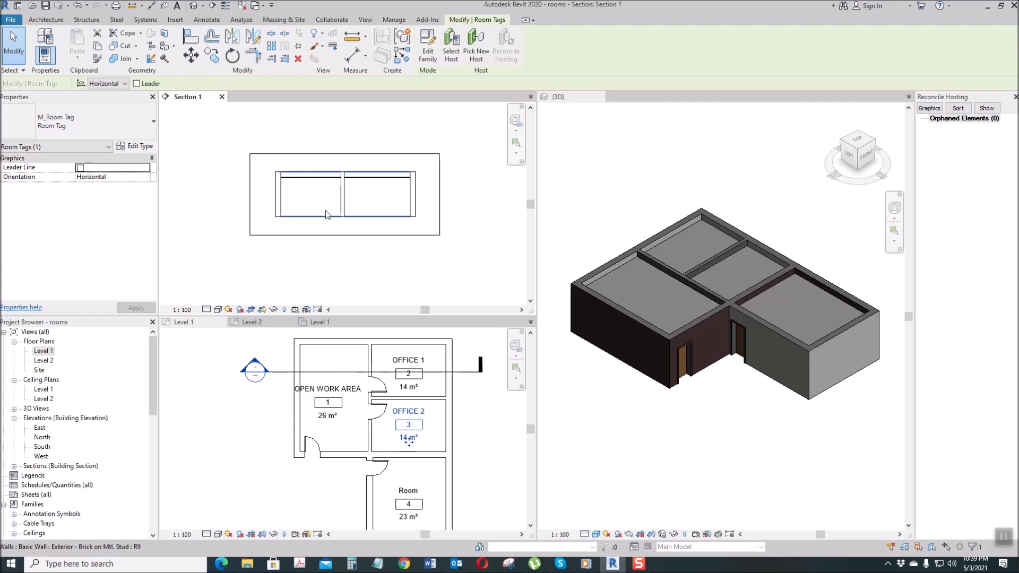
{"action": "left_click", "coordinate": [45, 20]}
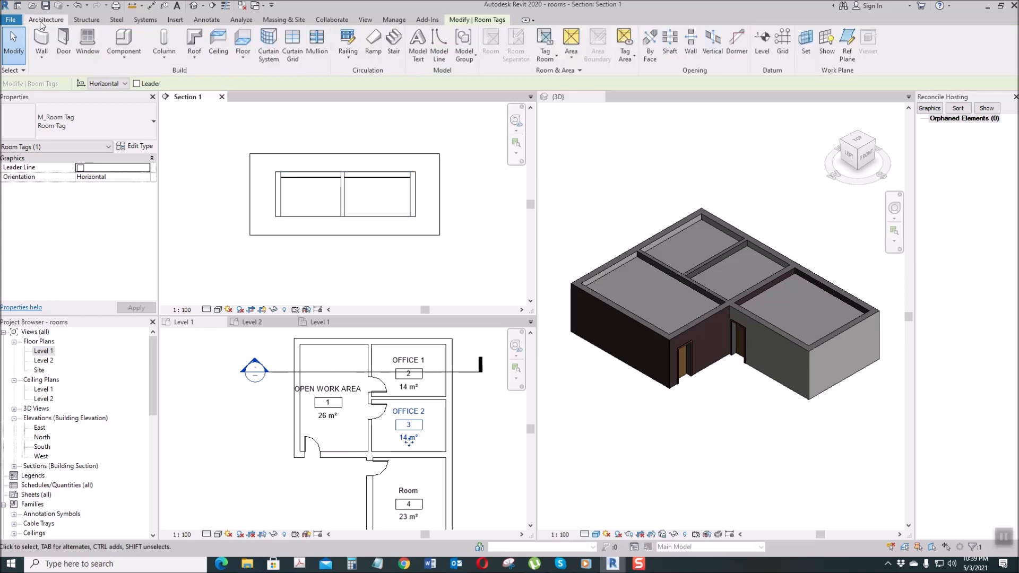